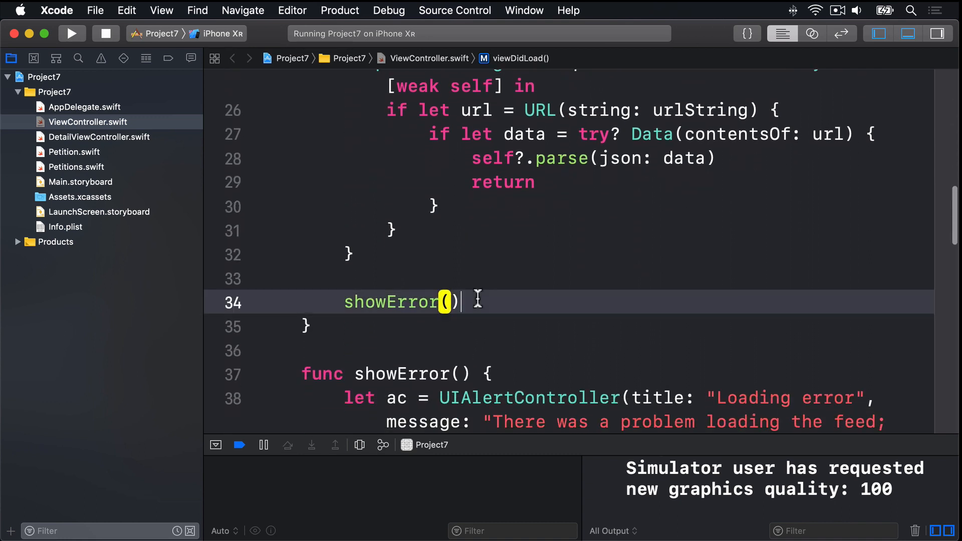
Wrap the table reload in DispatchQueue.main.async with tableView.reloadData() inside the closure
double_click(390, 302)
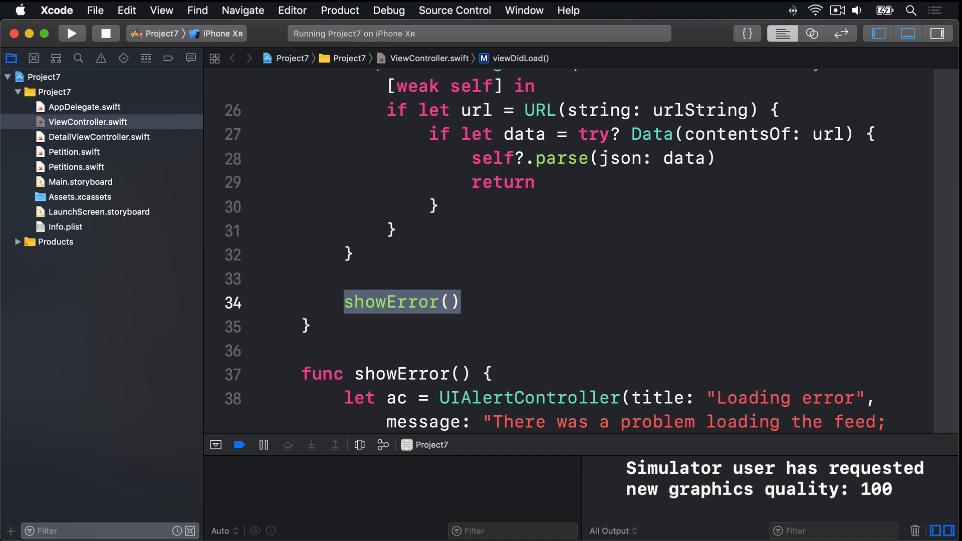
left_click(517, 181)
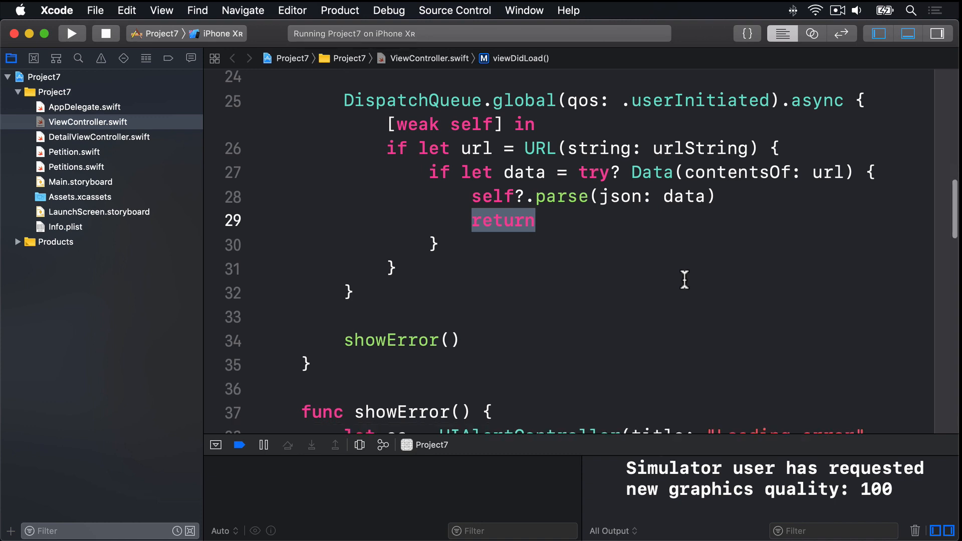
scroll("down", 3)
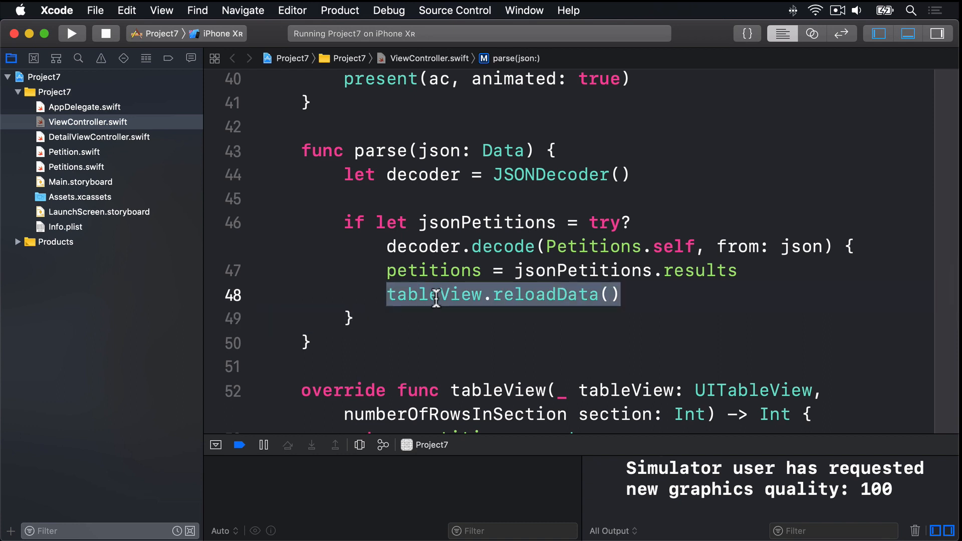
mouse_move(694, 310)
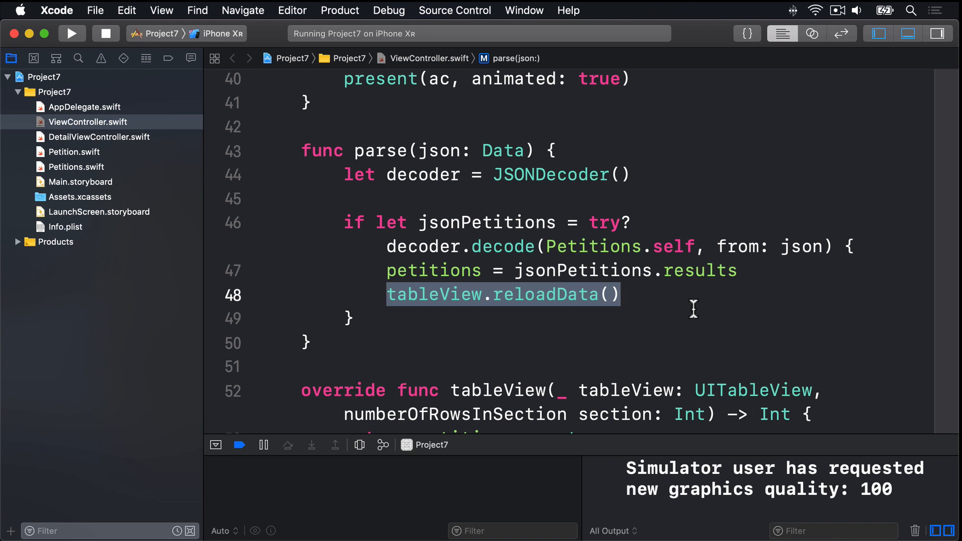
mouse_move(728, 283)
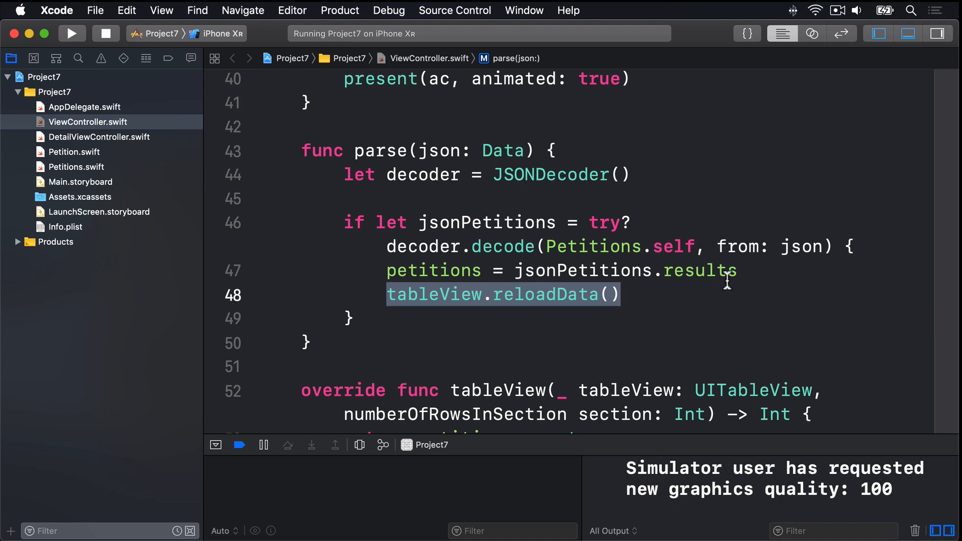
type("Dis")
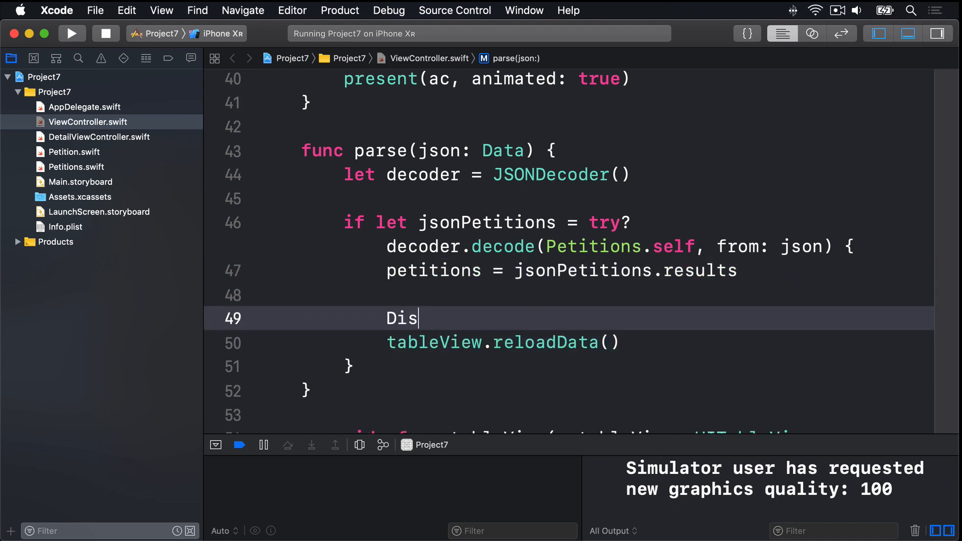
type("patchQueue.")
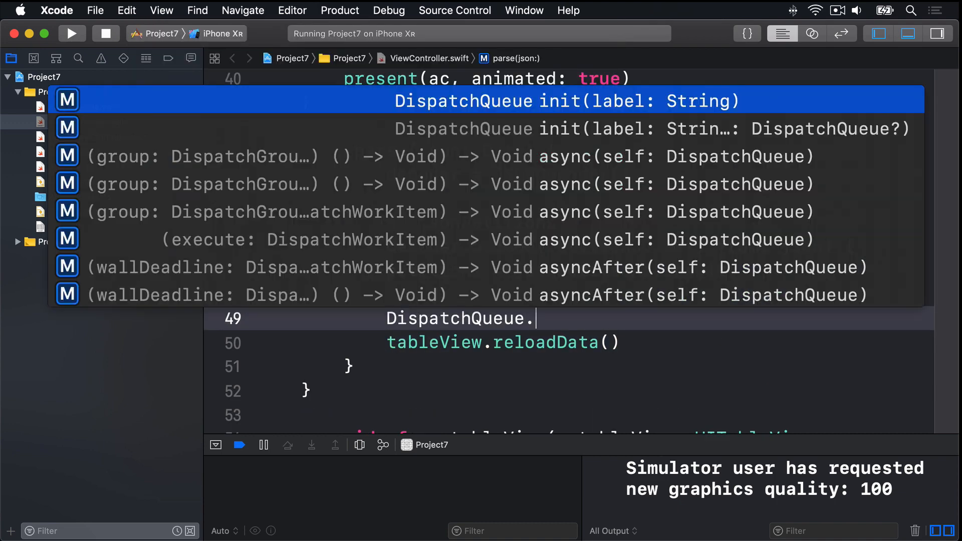
type("main.async {")
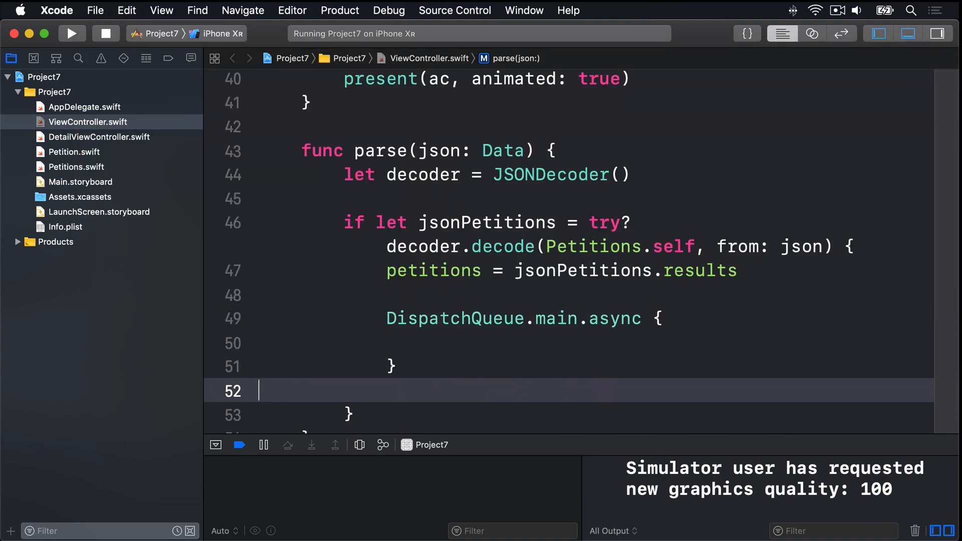
type("tableView.reloadData()")
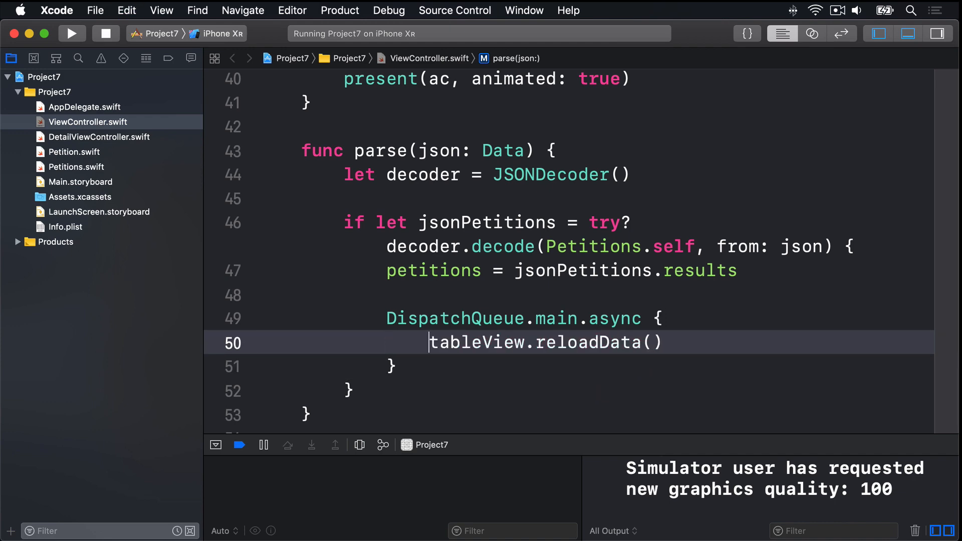
Capture [weak self] in the closure and call self?.tableView.reloadData()
left_click(668, 318)
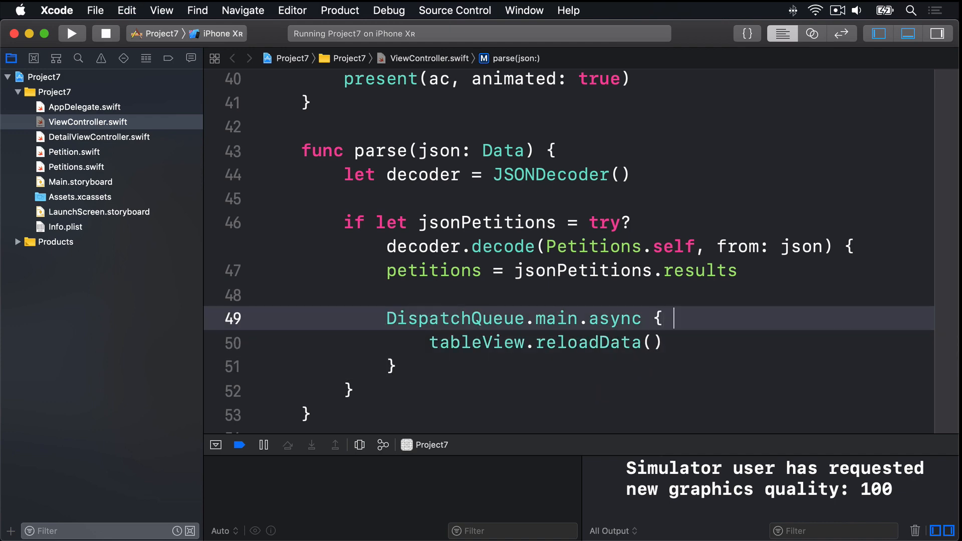
type("[weak self] in")
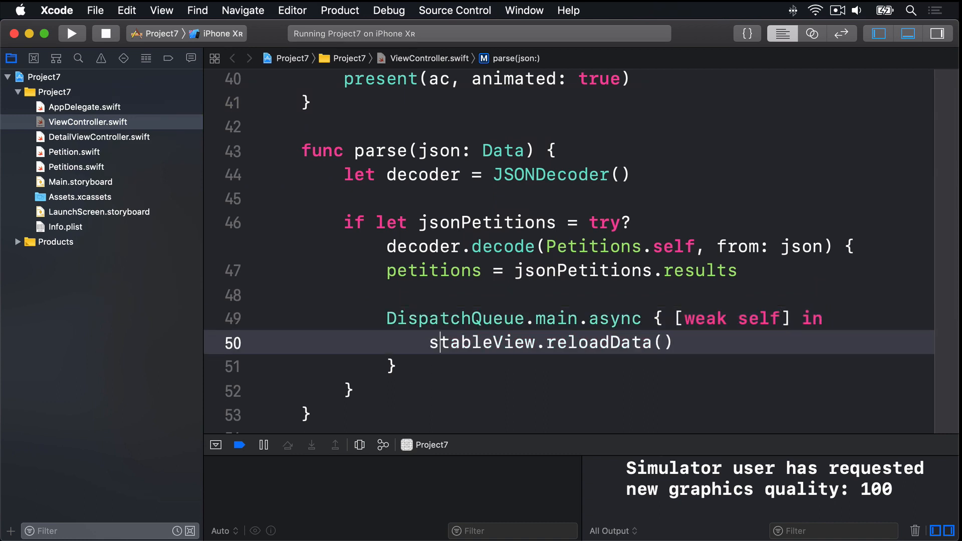
type("self?.")
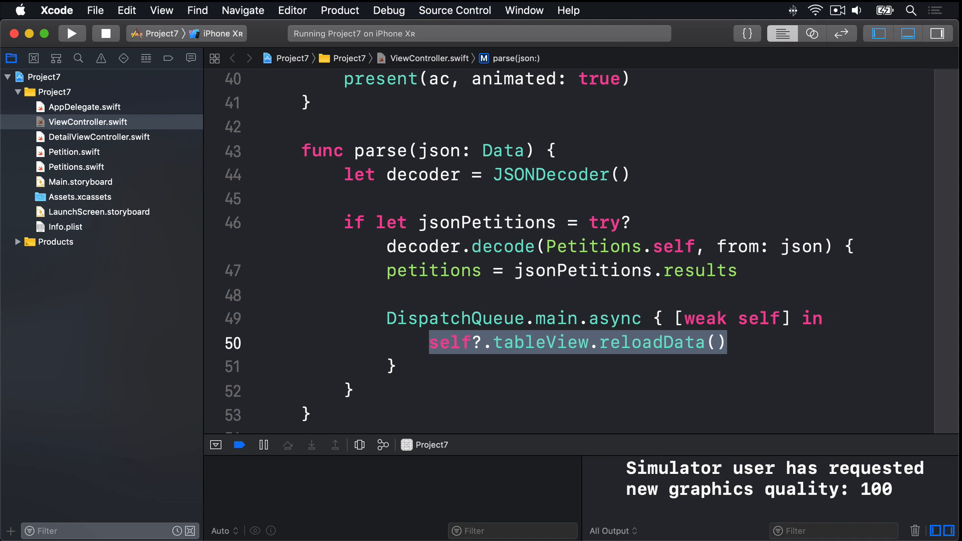
mouse_move(743, 223)
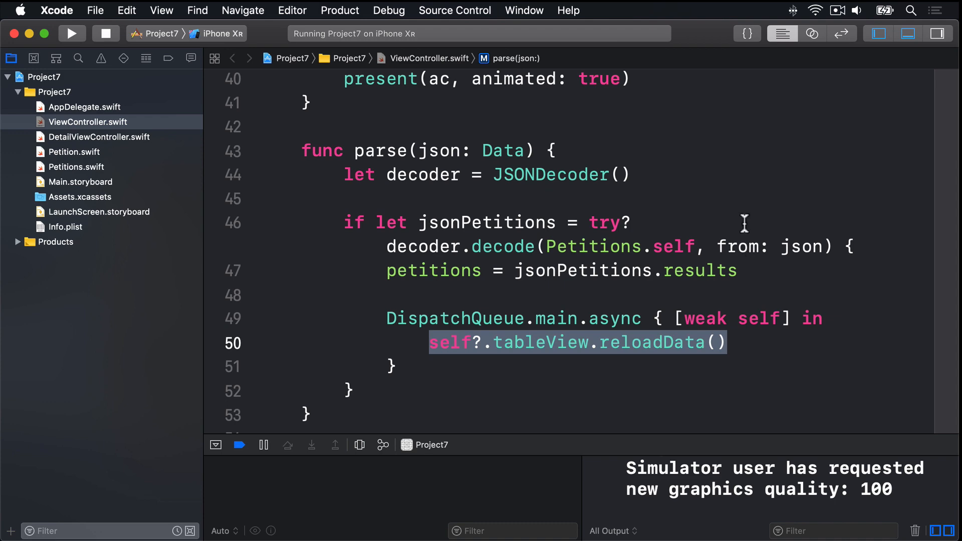
Move showError() into the background closure as self?.showError() after the URL check
scroll("up", 3)
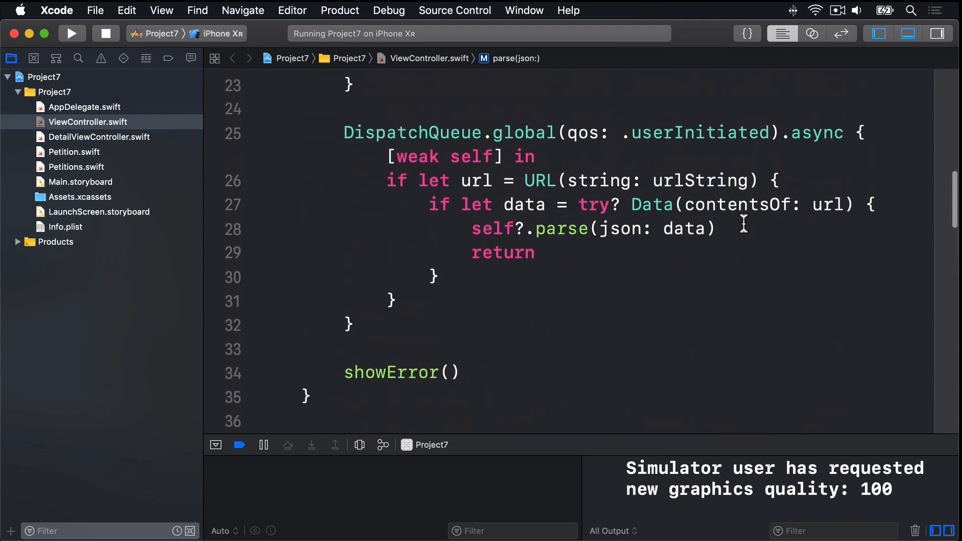
double_click(390, 374)
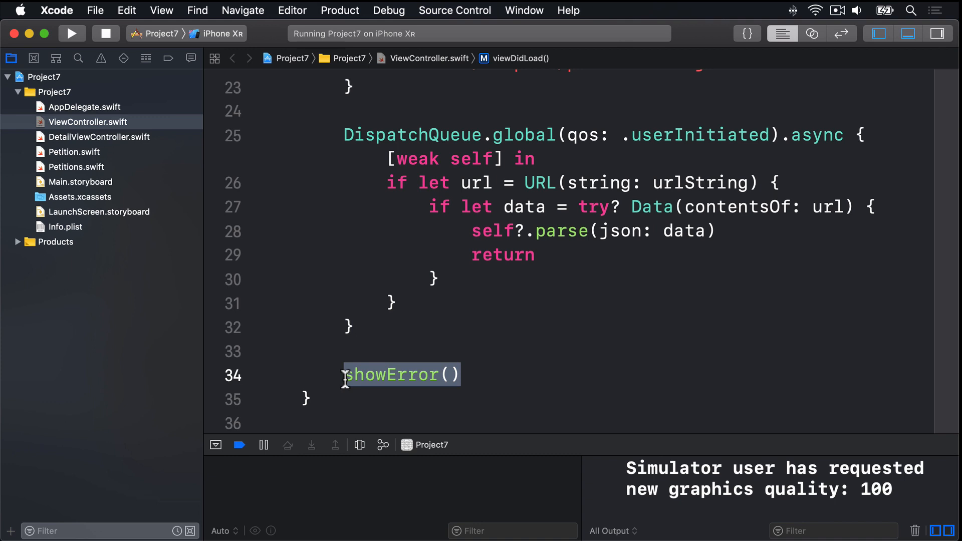
double_click(502, 255)
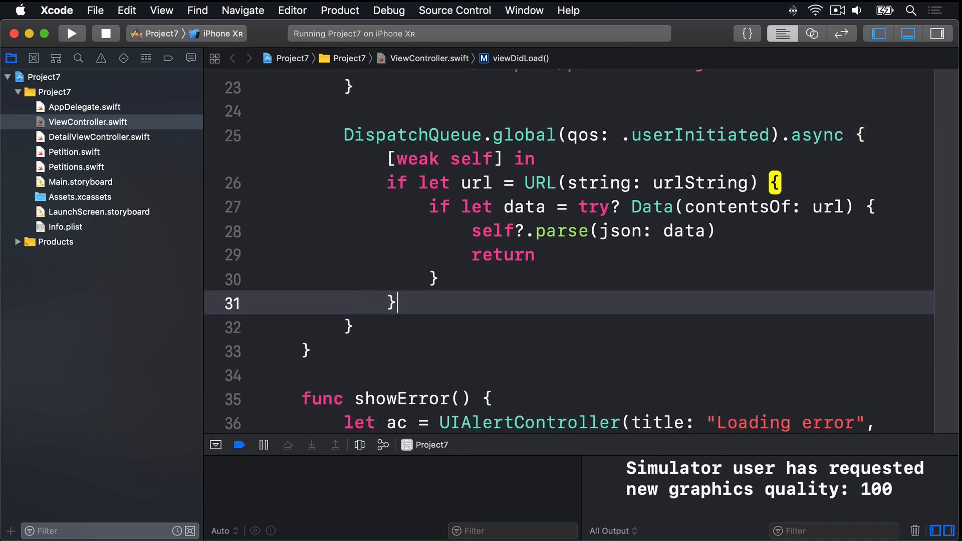
type("showError()")
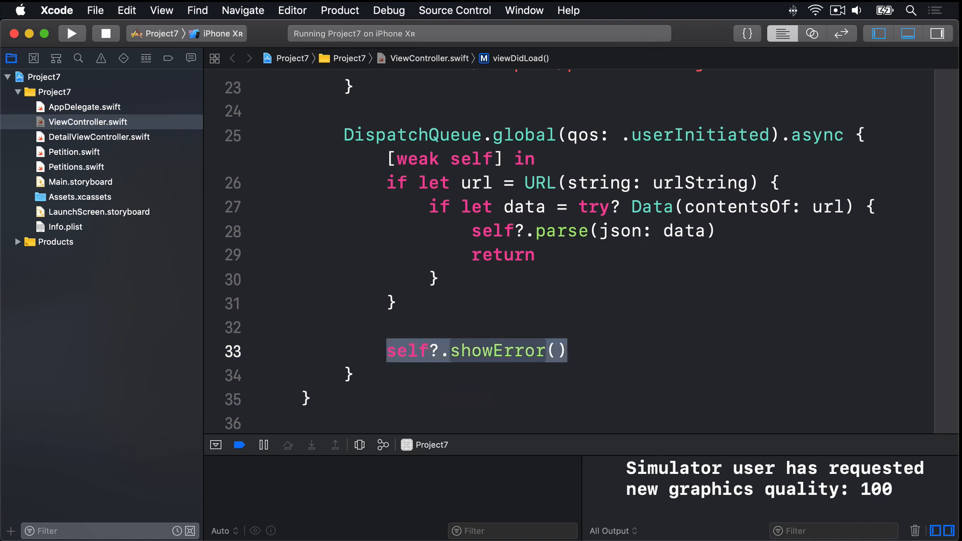
Wrap showError's alert in DispatchQueue.main.async { [weak self] in and present it via self?.present
scroll("down", 3)
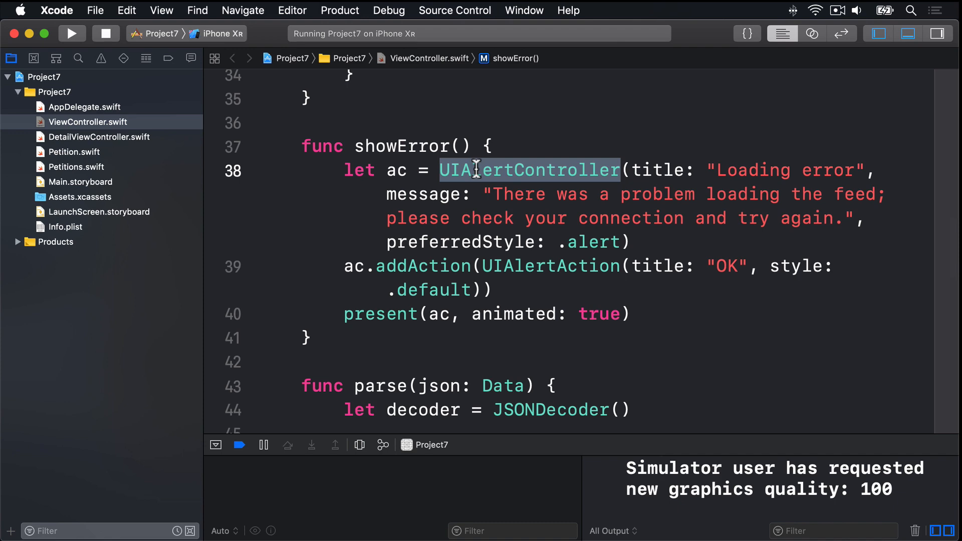
type("DispatchQueue.main.async {")
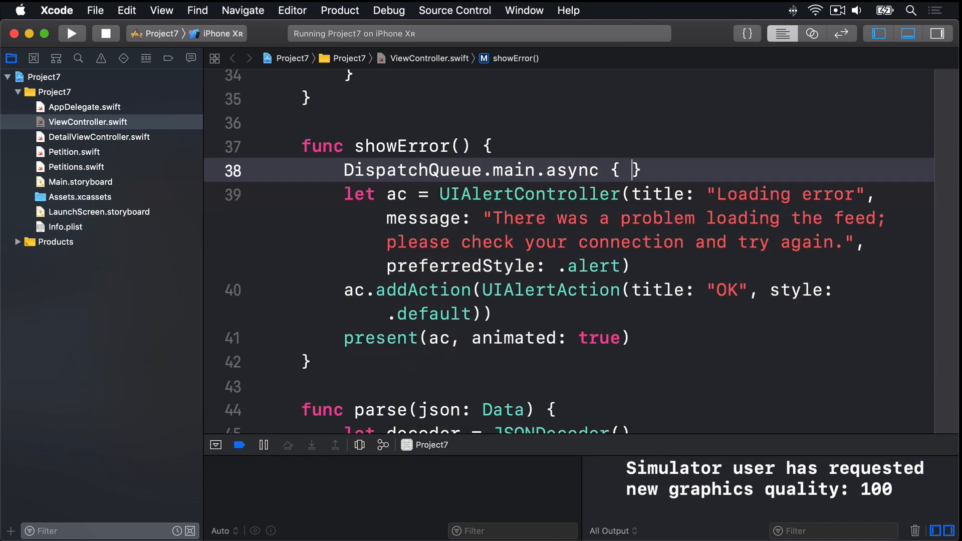
type("[weak self ]")
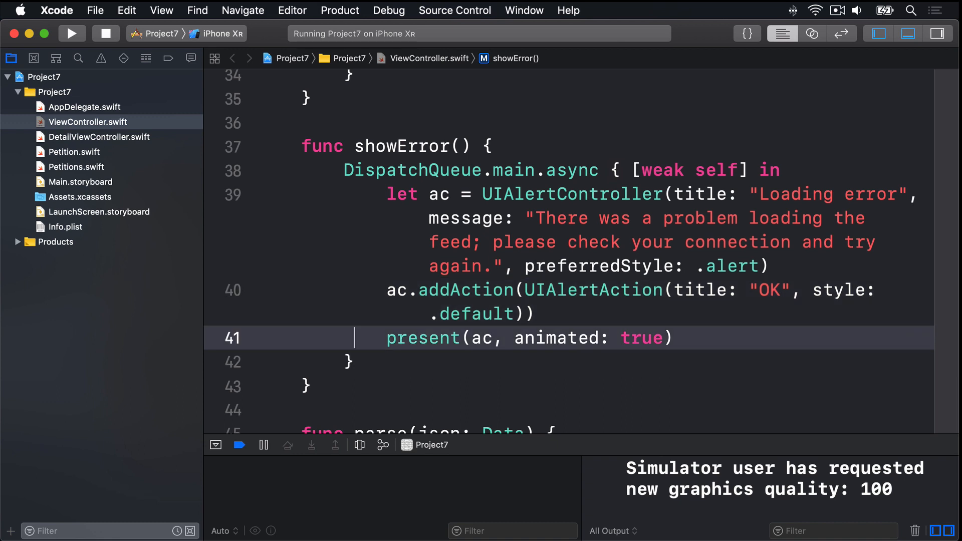
type("self?.")
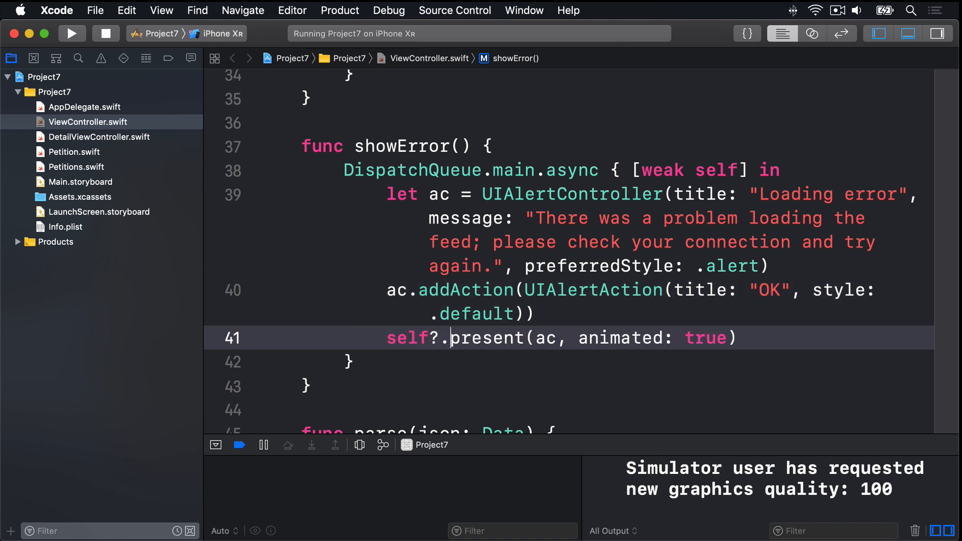
double_click(406, 338)
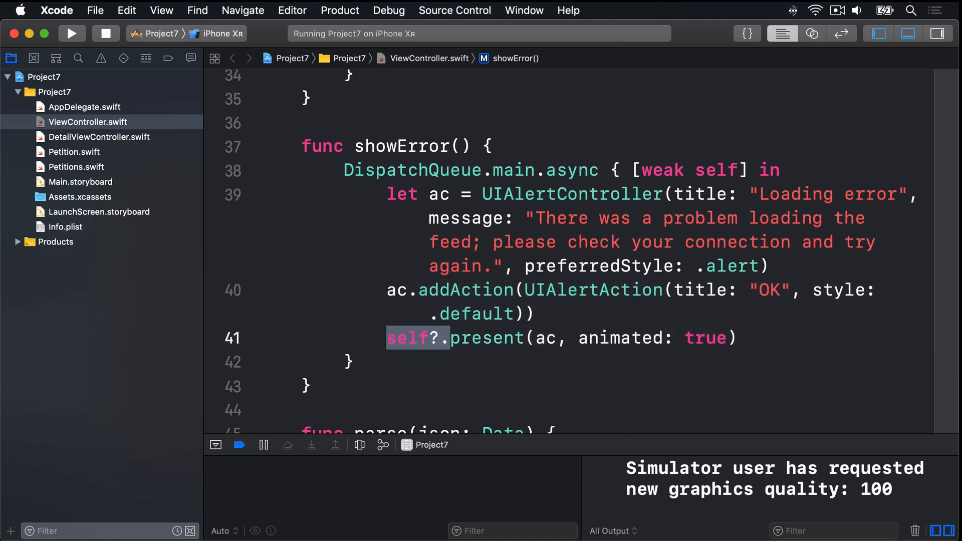